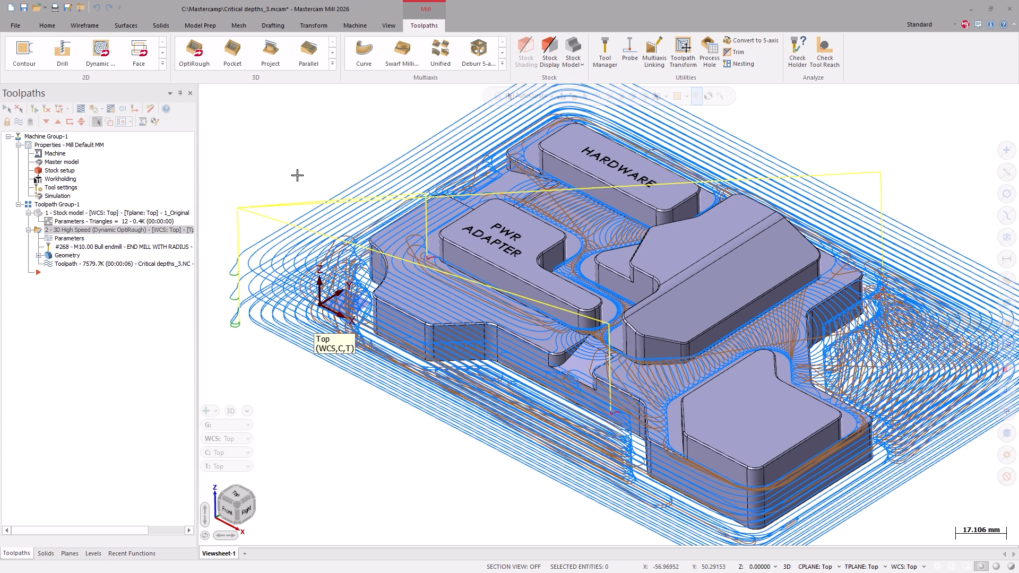
{"action": "mouse_move", "coordinate": [221, 200]}
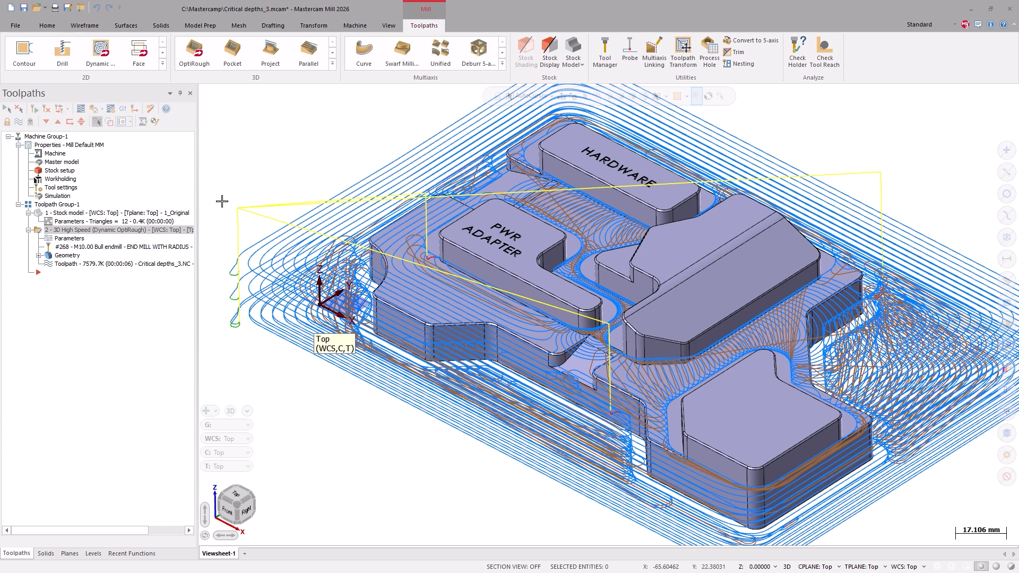
{"action": "mouse_move", "coordinate": [225, 200]}
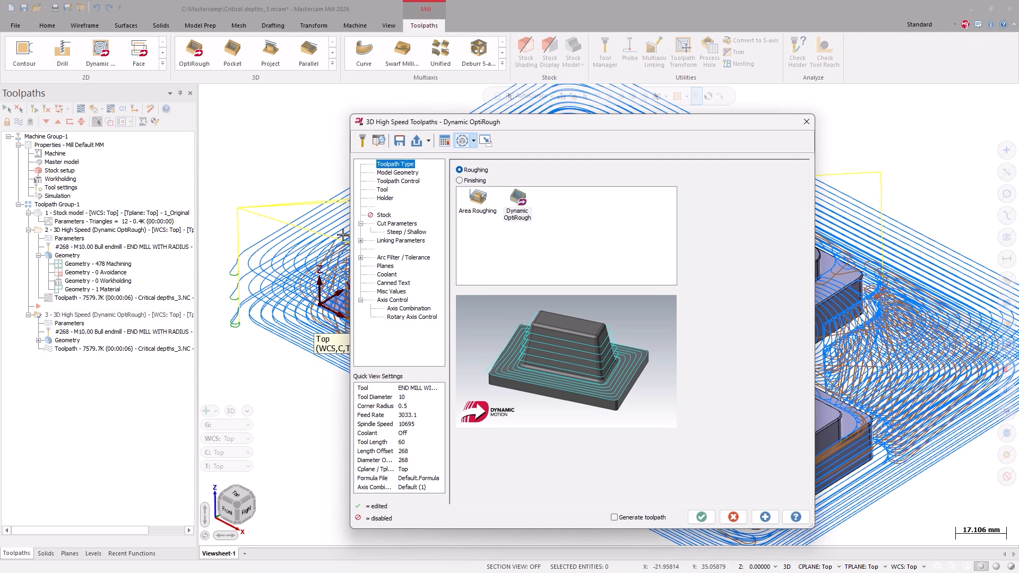
Step: Enable Critical Depths in Cut Parameters, set to Include manual, and pick depths at the flats
{"action": "left_click", "coordinate": [397, 223]}
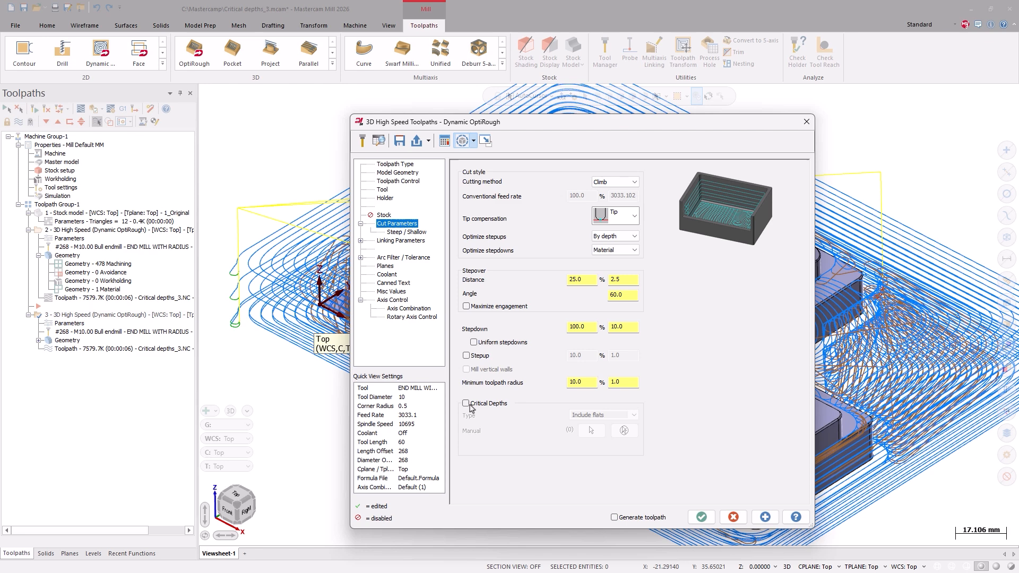
{"action": "left_click", "coordinate": [466, 403]}
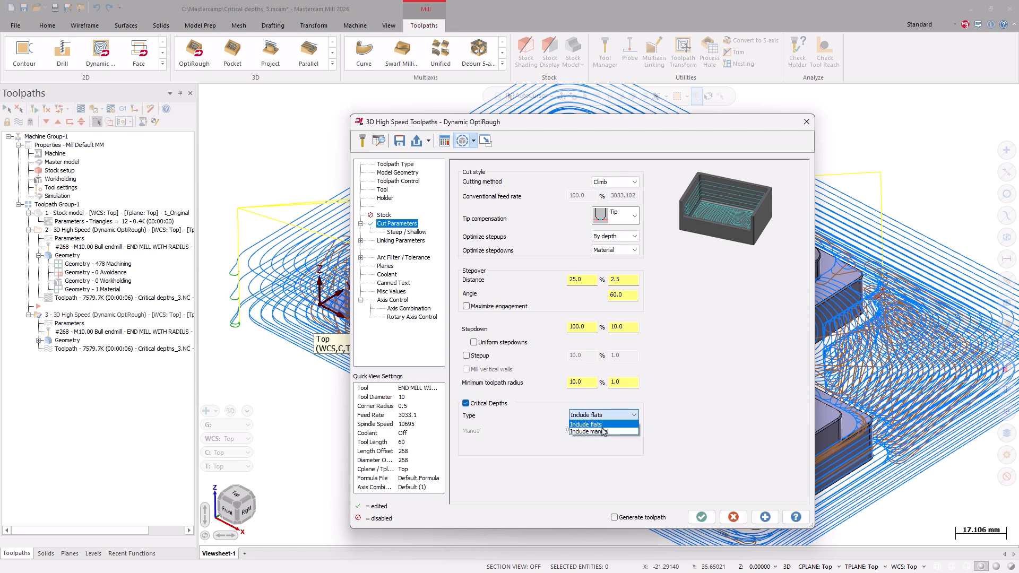
{"action": "left_click", "coordinate": [585, 432]}
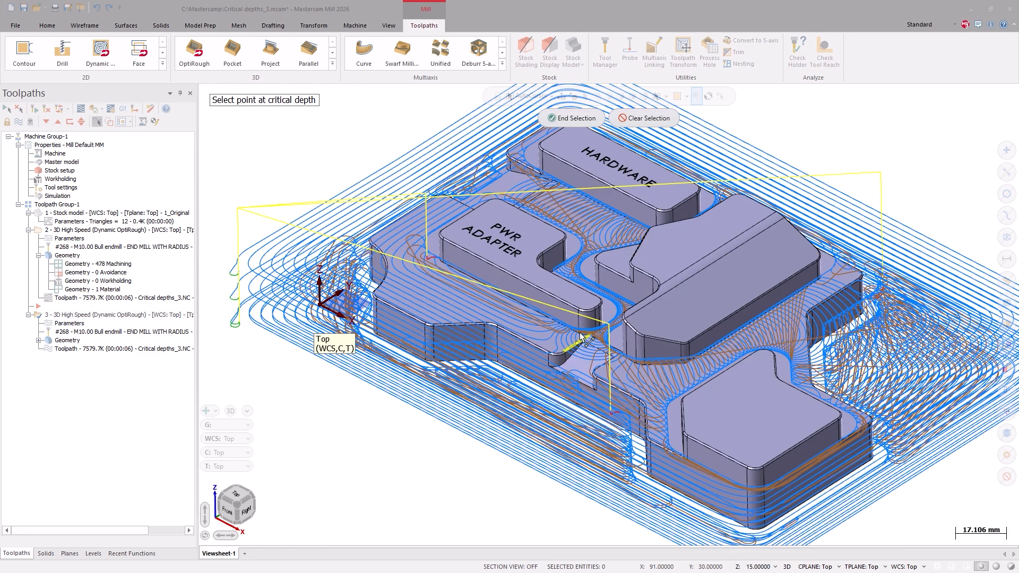
{"action": "left_click", "coordinate": [578, 306]}
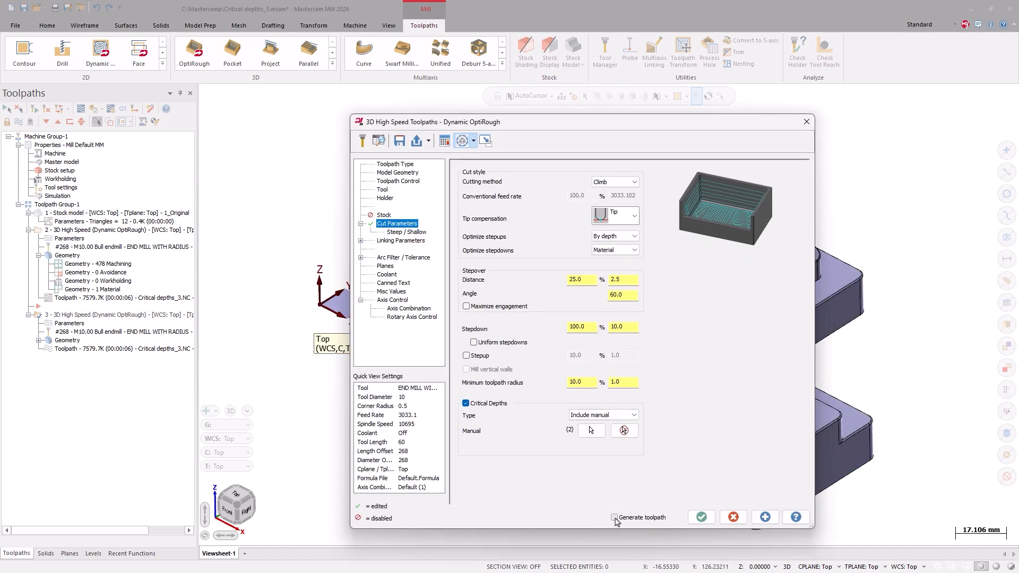
Step: Regenerate operation 3 and zoom in on the part from the Front view
{"action": "left_click", "coordinate": [702, 517]}
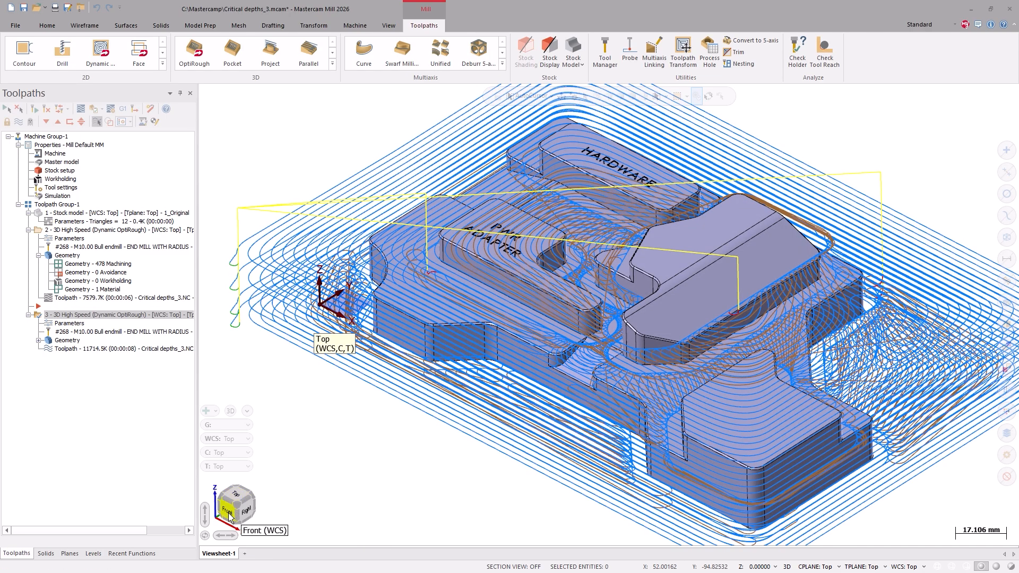
{"action": "left_click", "coordinate": [228, 510]}
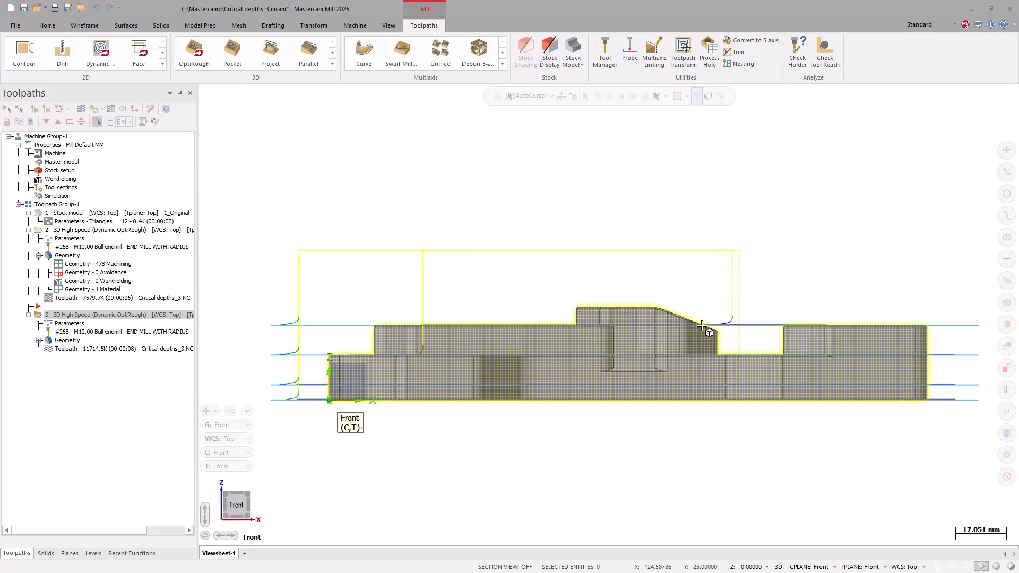
{"action": "scroll", "scroll_direction": "up", "scroll_amount": 3}
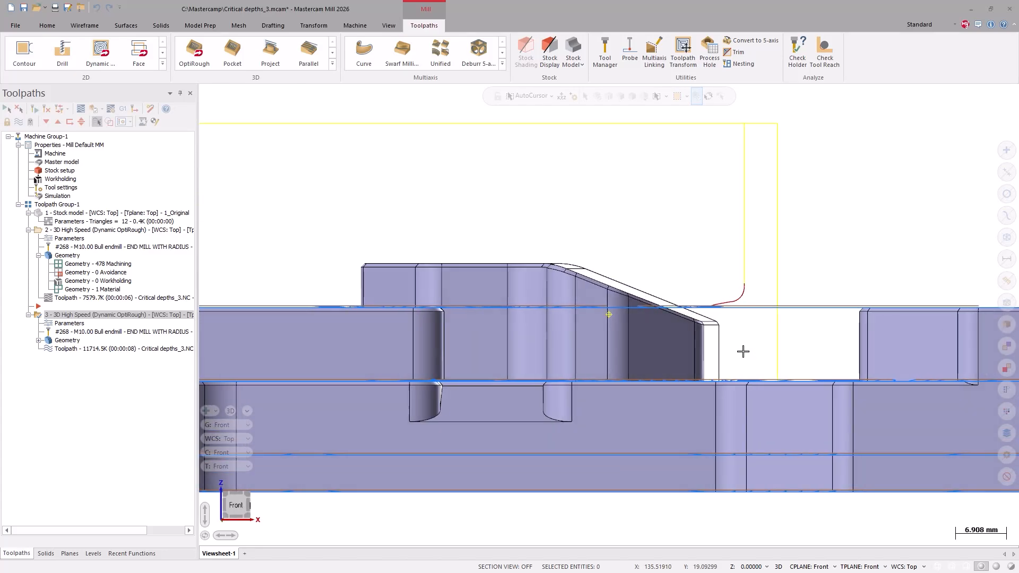